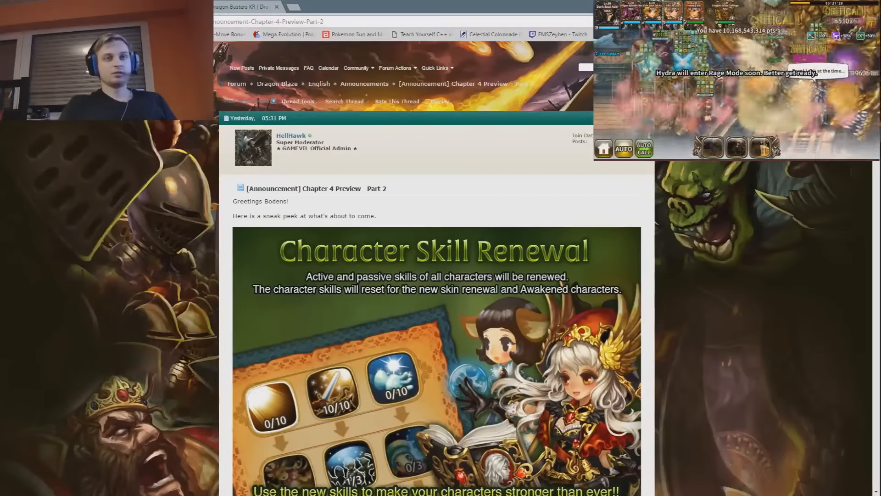
Step: Scroll the Chapter 4 Preview Part 2 thread past Character Skill Renewal and Limit Break to the World Bosses image
scroll("down", 3)
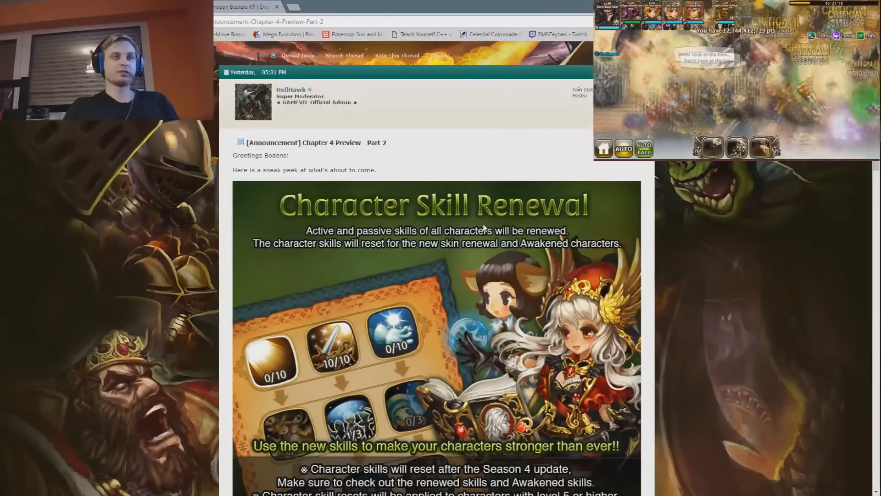
scroll("down", 3)
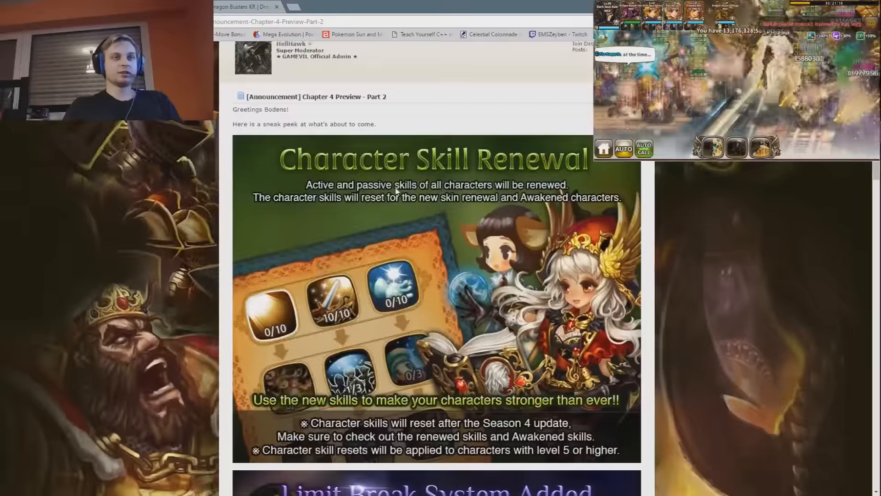
scroll("down", 3)
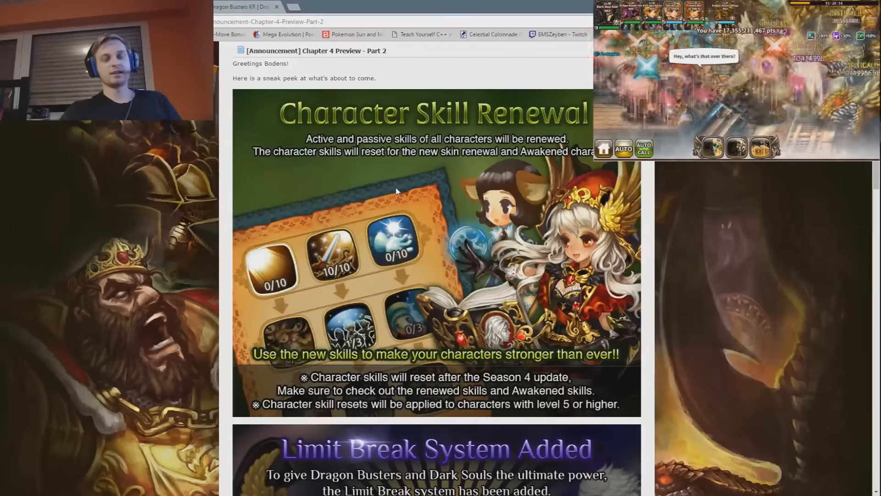
mouse_move(437, 221)
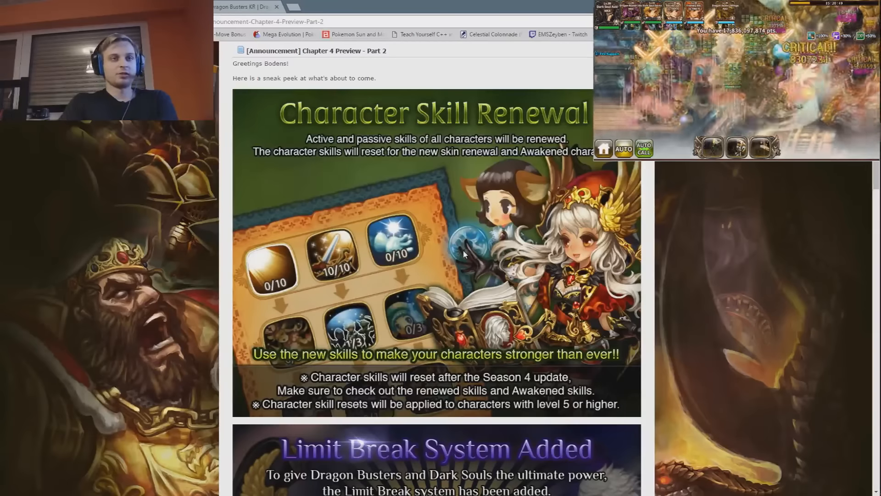
scroll("down", 3)
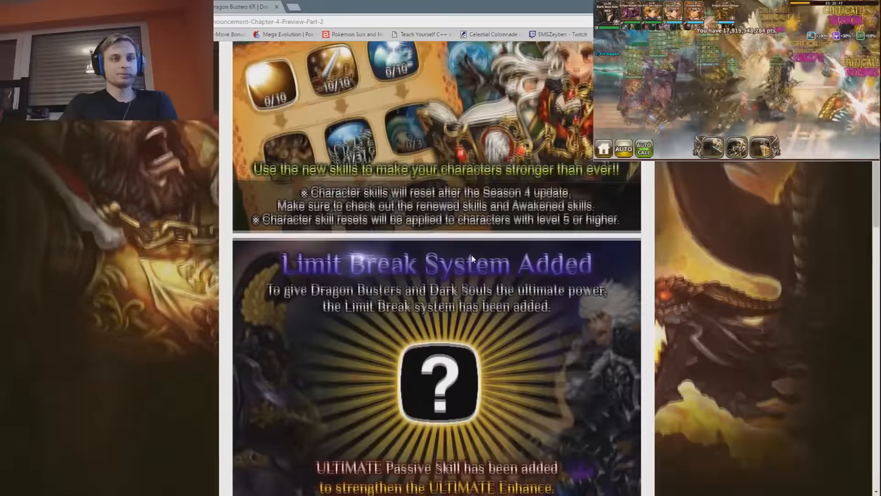
scroll("down", 3)
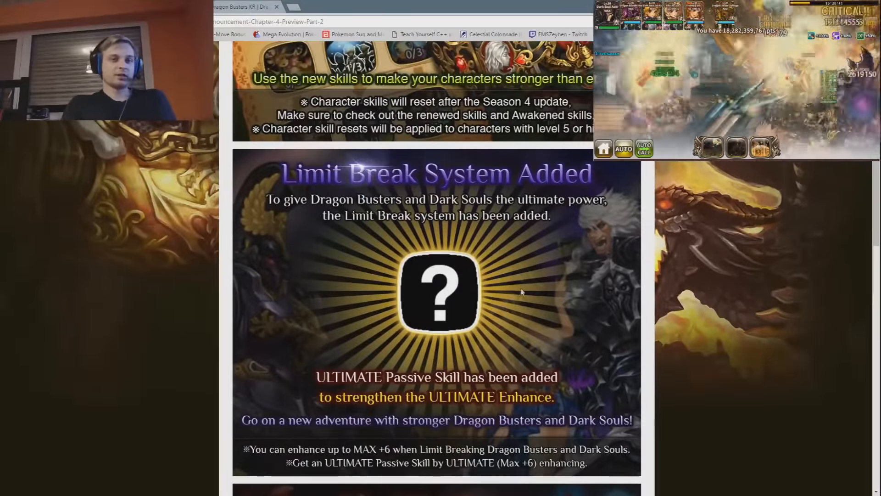
scroll("down", 3)
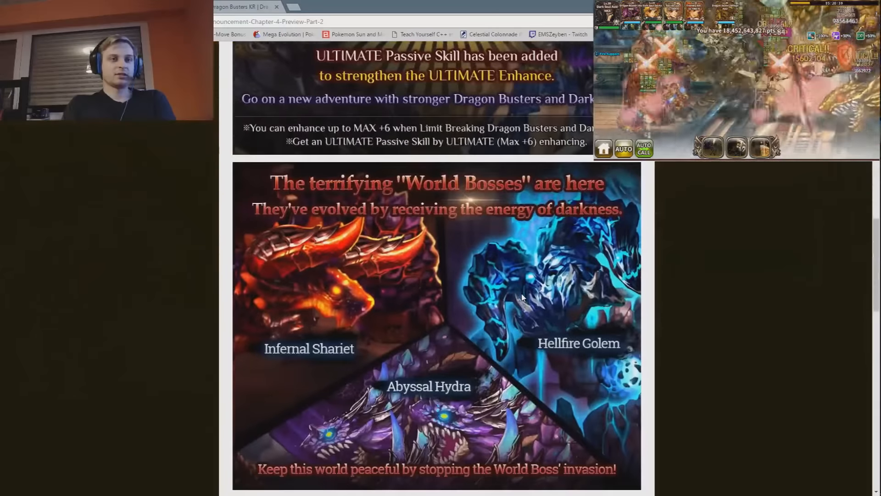
scroll("down", 3)
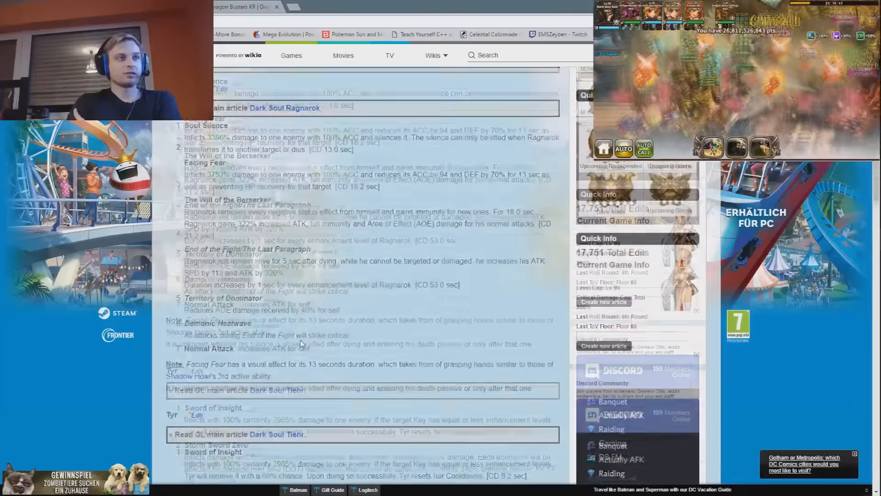
Step: Scroll the Dark Souls skills page from Tyr down through Thanatos and Shasha
scroll("down", 3)
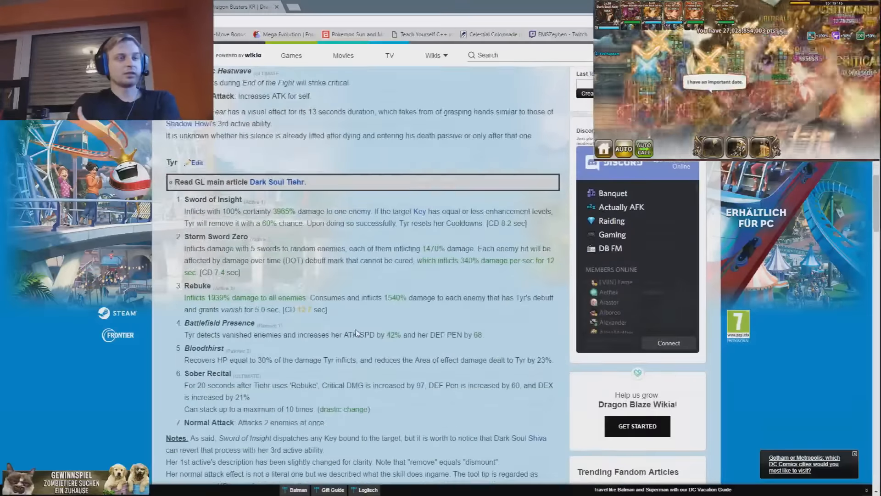
scroll("down", 3)
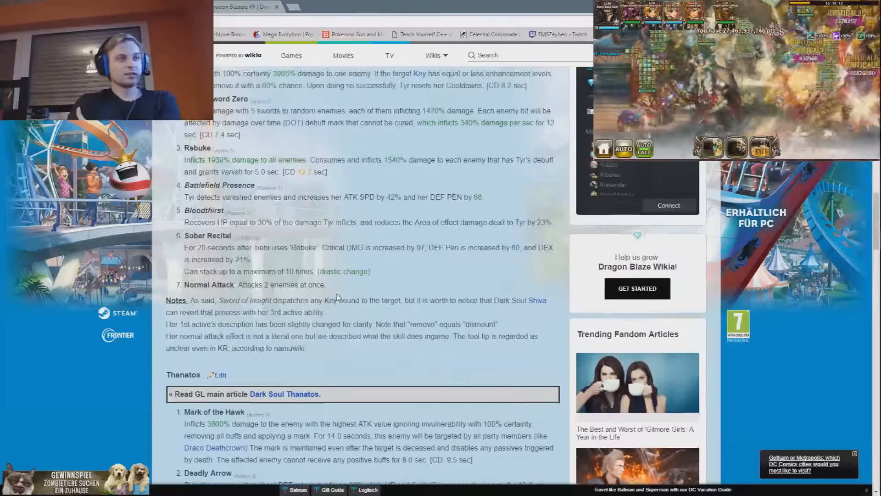
scroll("down", 3)
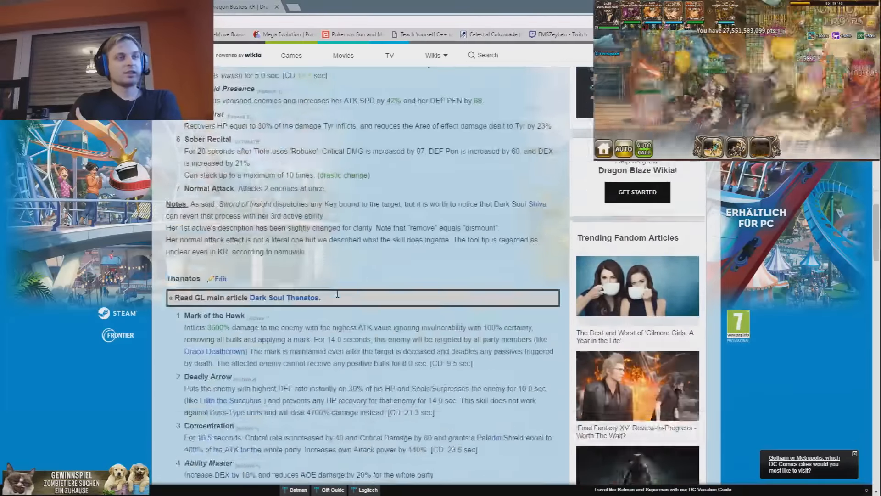
scroll("down", 3)
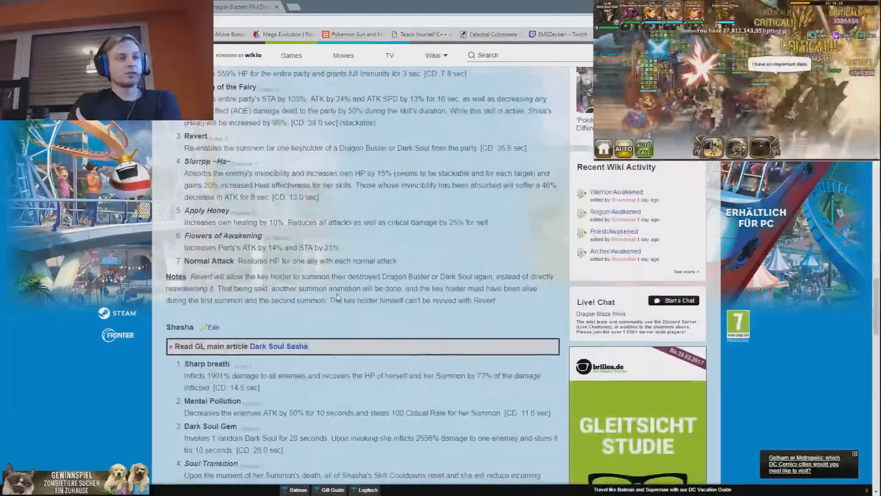
scroll("down", 3)
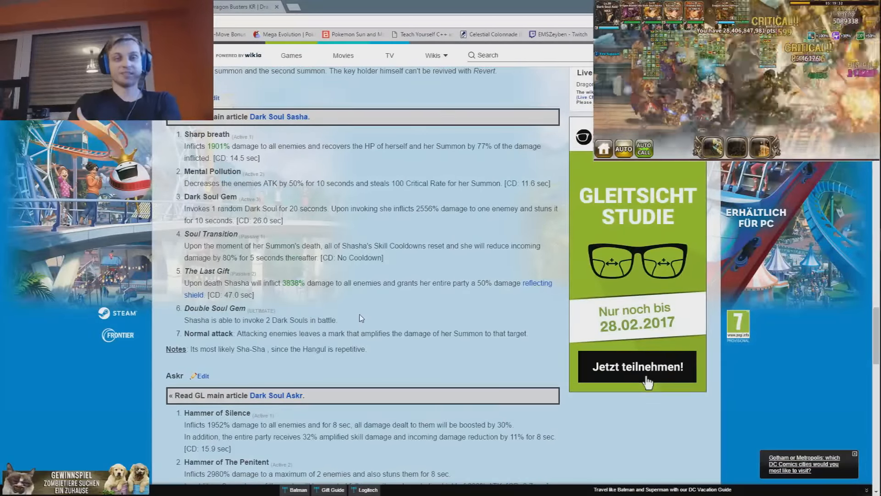
Step: Continue past Askr to Morgana's section, highlighting a line of her skill text
scroll("down", 3)
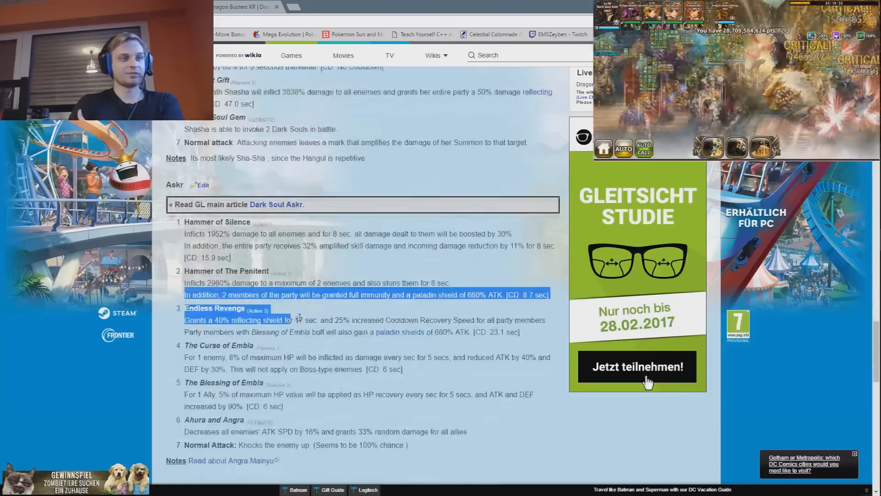
scroll("down", 3)
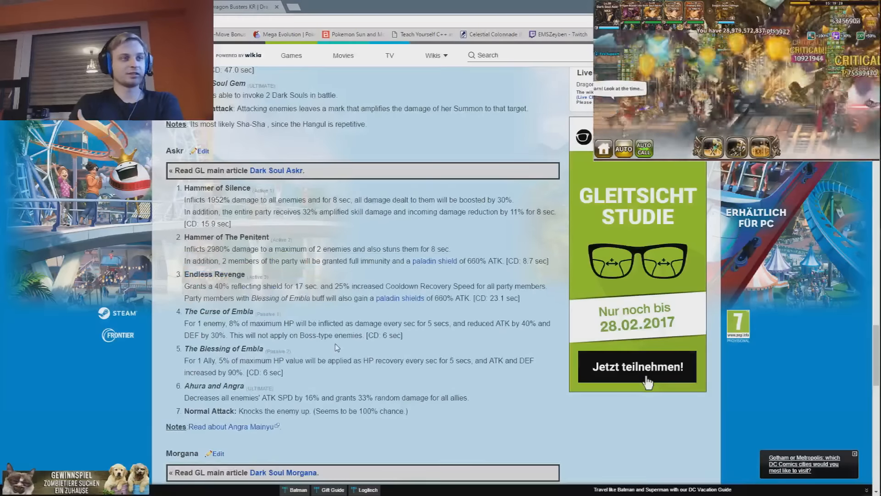
scroll("down", 3)
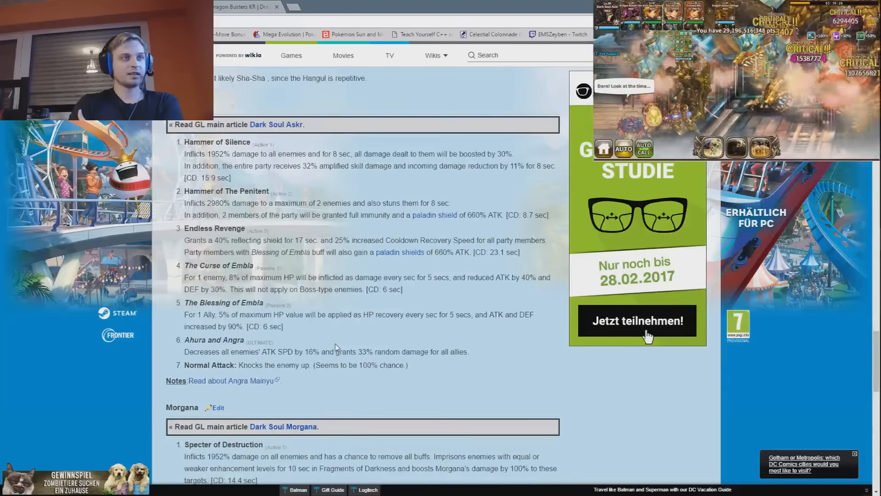
scroll("down", 3)
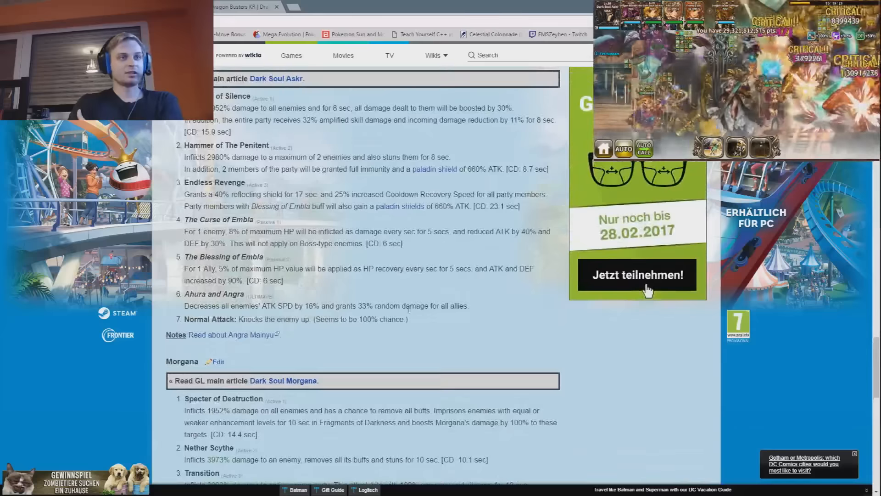
left_click_drag(353, 304, 469, 305)
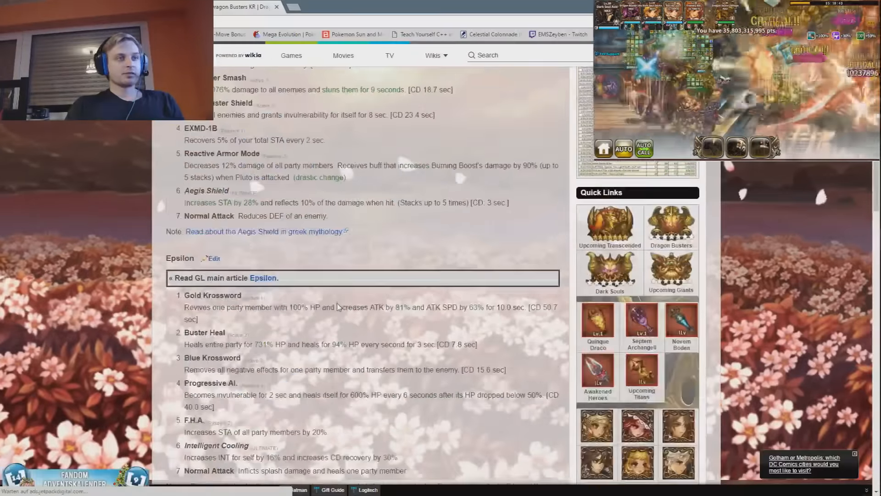
Step: Scroll the Dragon Busters KR page past Gaia through Iota's Assault Simulation ultimate to the comments
scroll("down", 3)
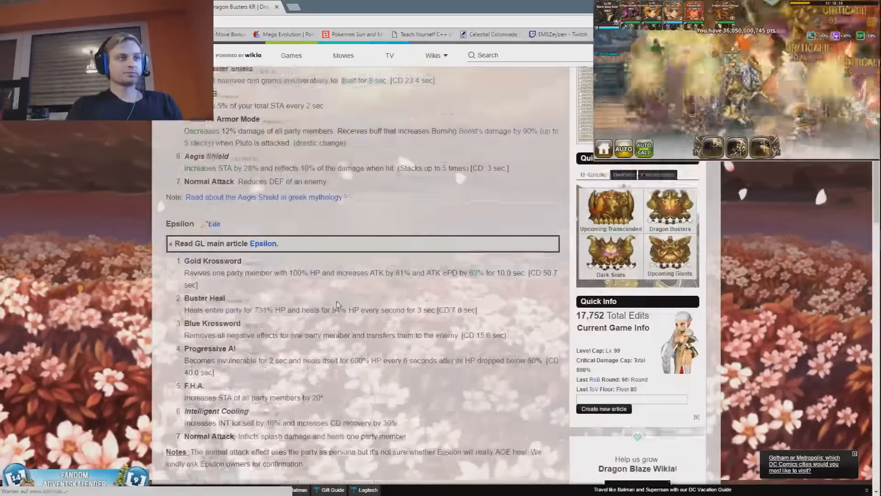
scroll("down", 3)
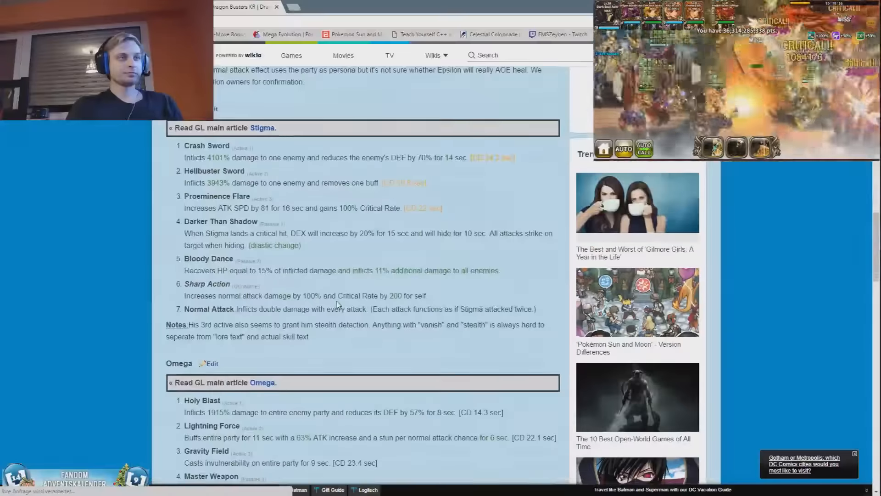
scroll("down", 3)
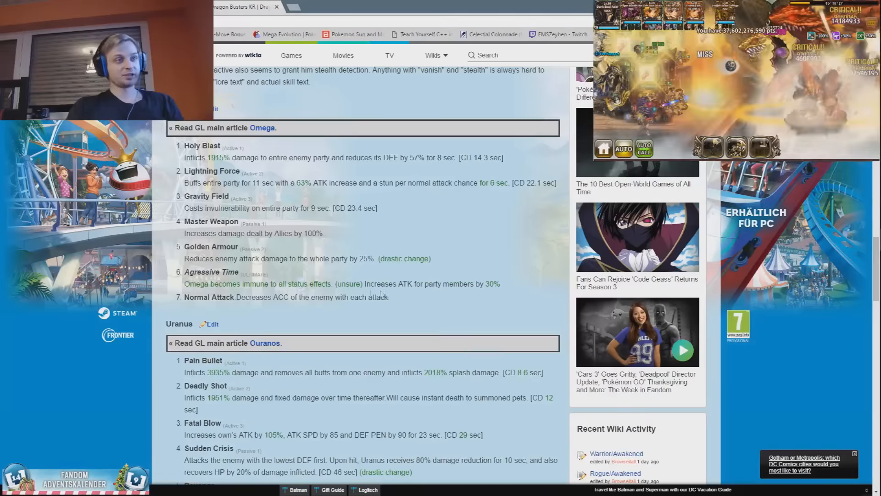
scroll("down", 3)
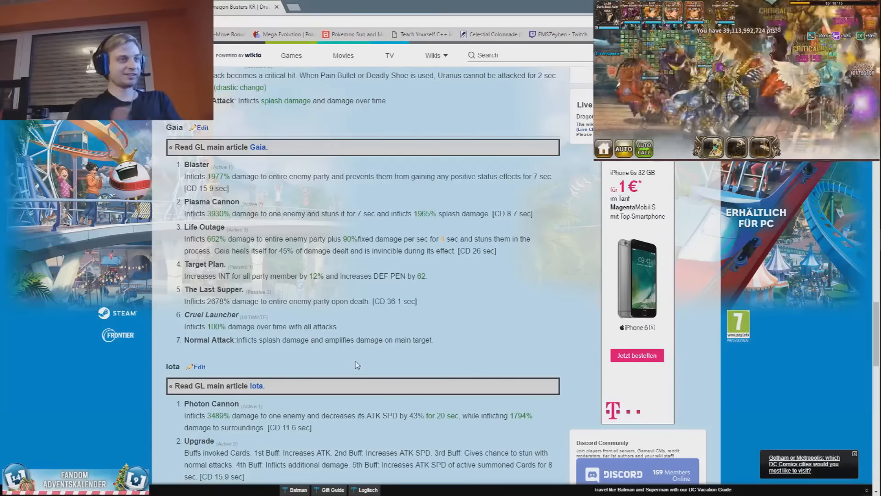
scroll("down", 3)
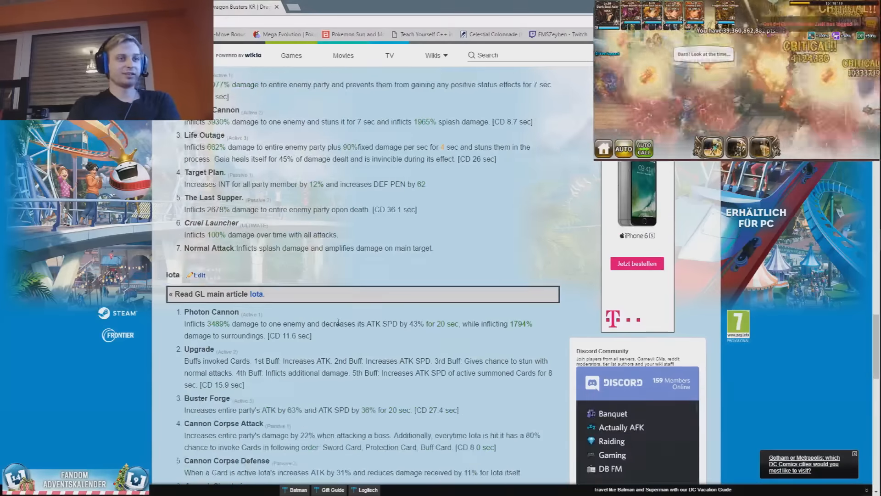
scroll("down", 3)
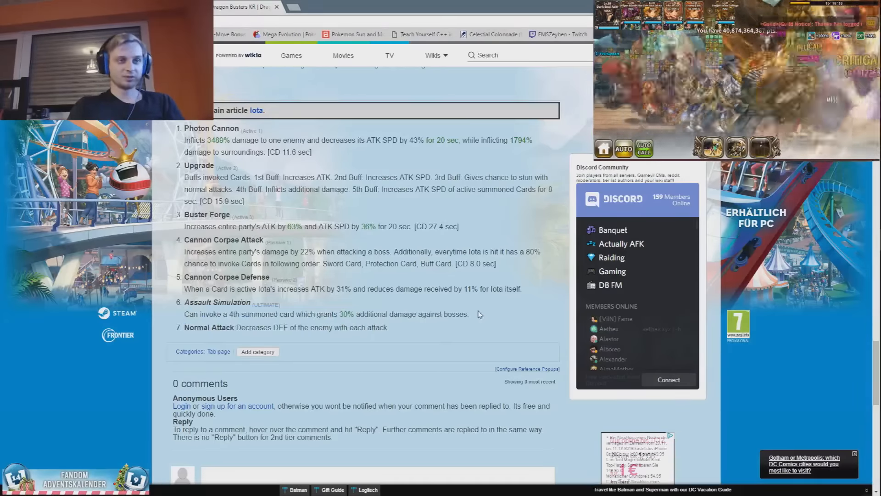
scroll("down", 3)
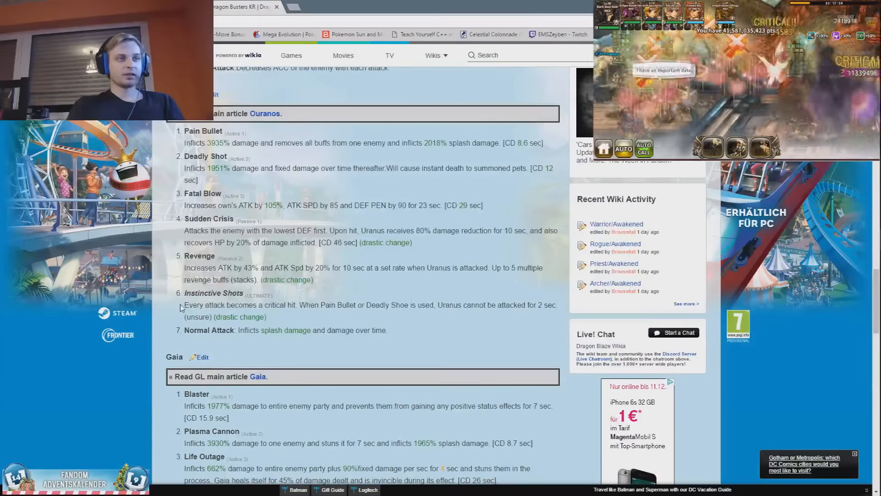
Step: Highlight Uranus's Instinctive Shots ultimate text, then clear the selection
left_click_drag(184, 305, 267, 316)
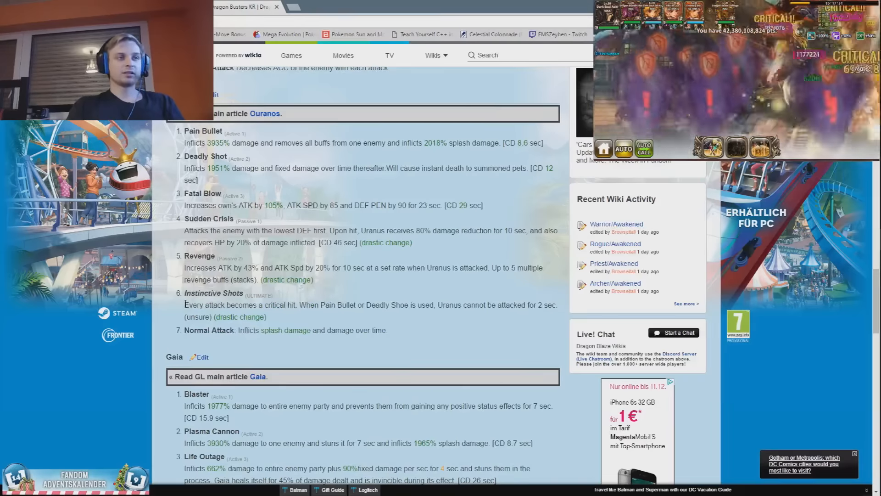
left_click_drag(184, 304, 267, 316)
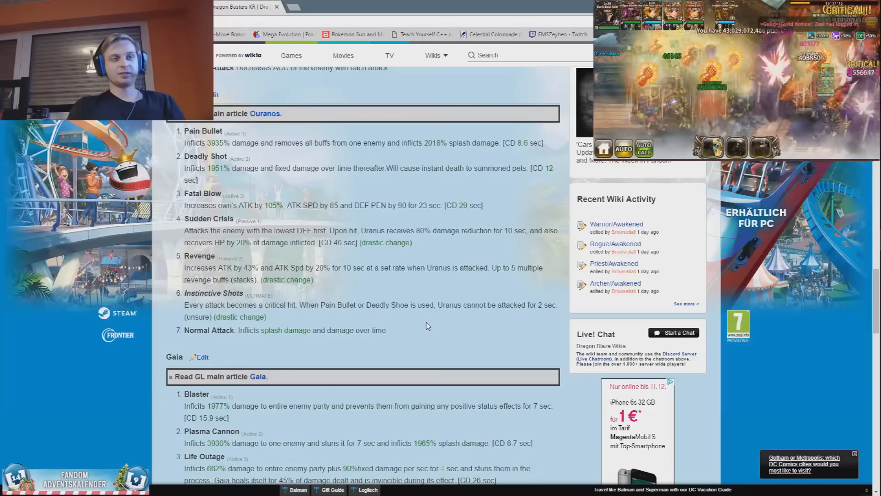
left_click_drag(185, 316, 387, 329)
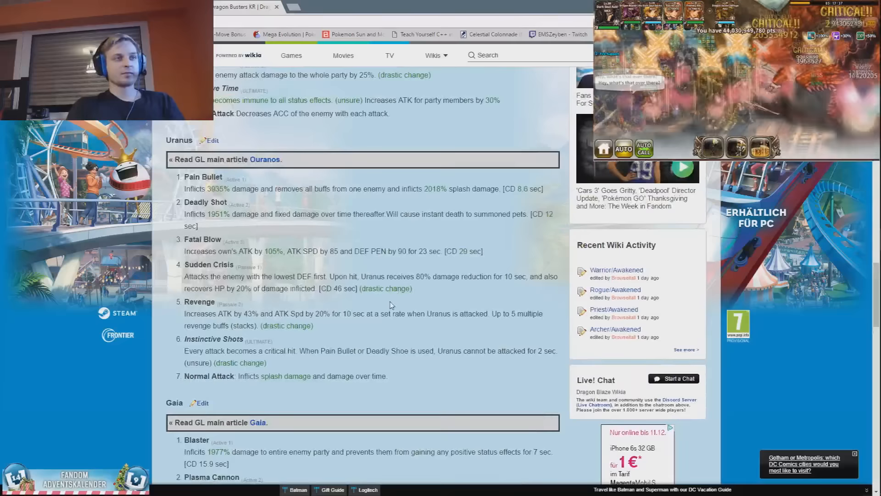
left_click_drag(184, 339, 221, 350)
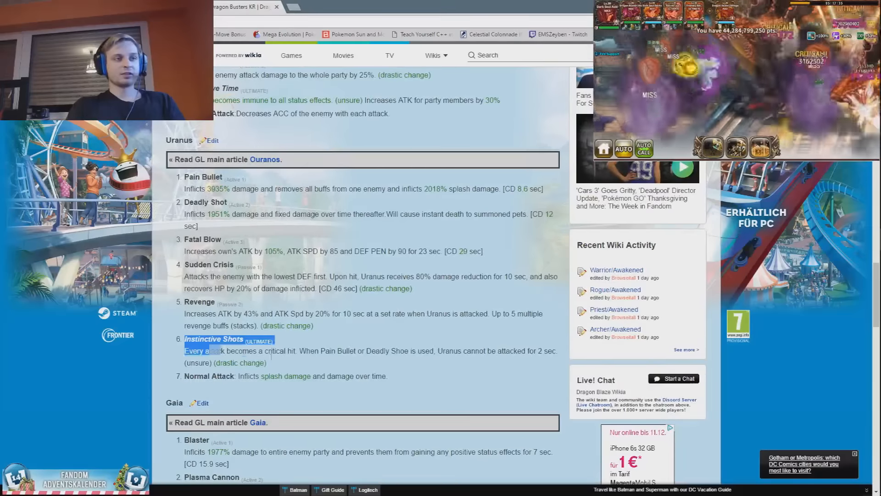
left_click(343, 367)
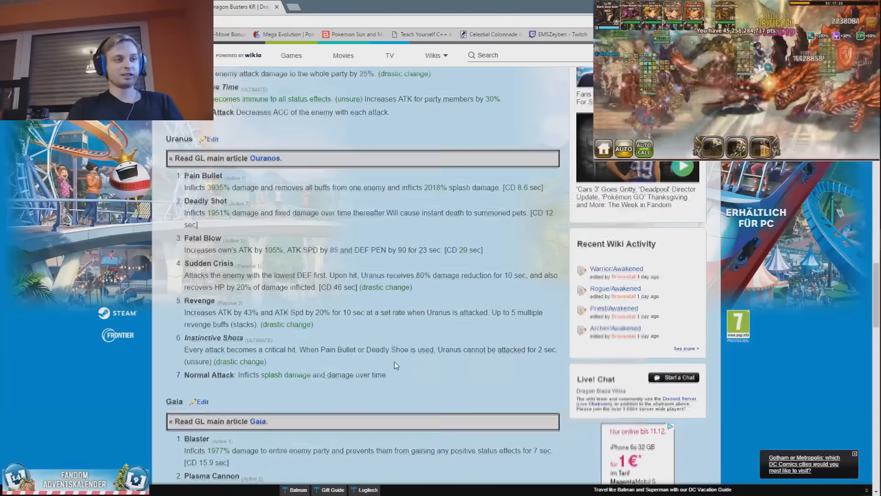
Step: Revisit the Gaia, Omega and Stigma ultimates, then scroll up to Pluto's skill list
scroll("down", 3)
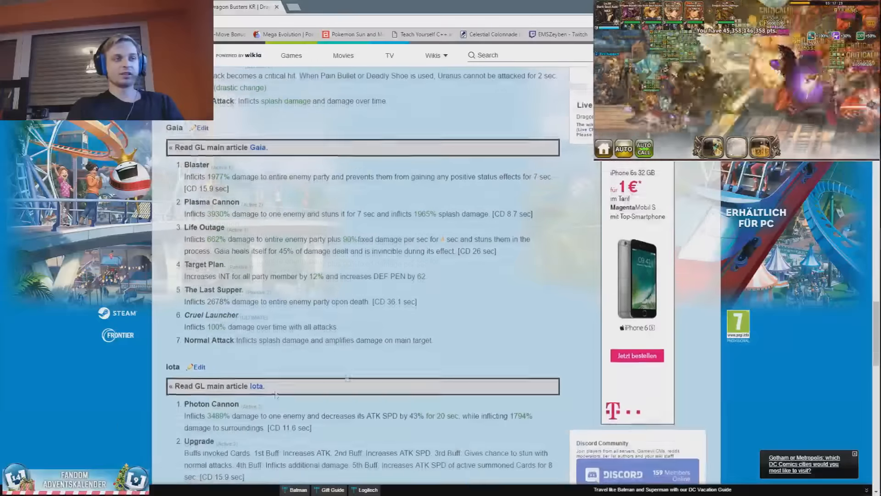
left_click_drag(190, 276, 368, 277)
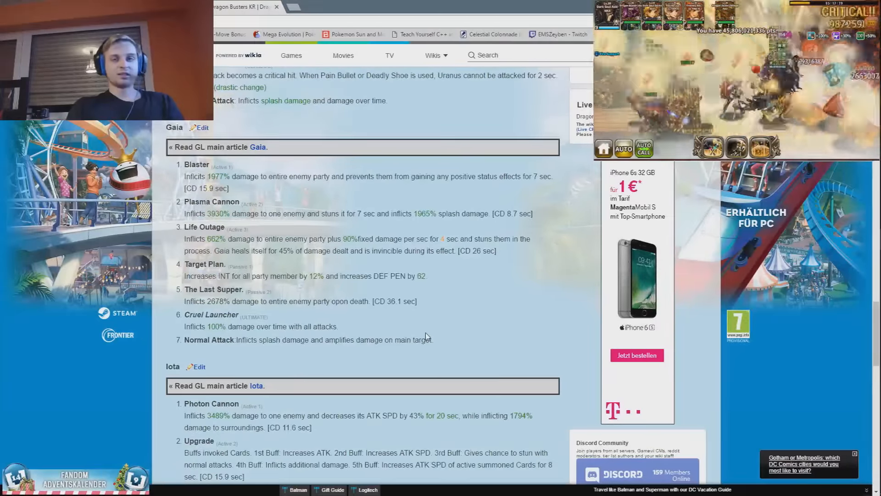
scroll("up", 3)
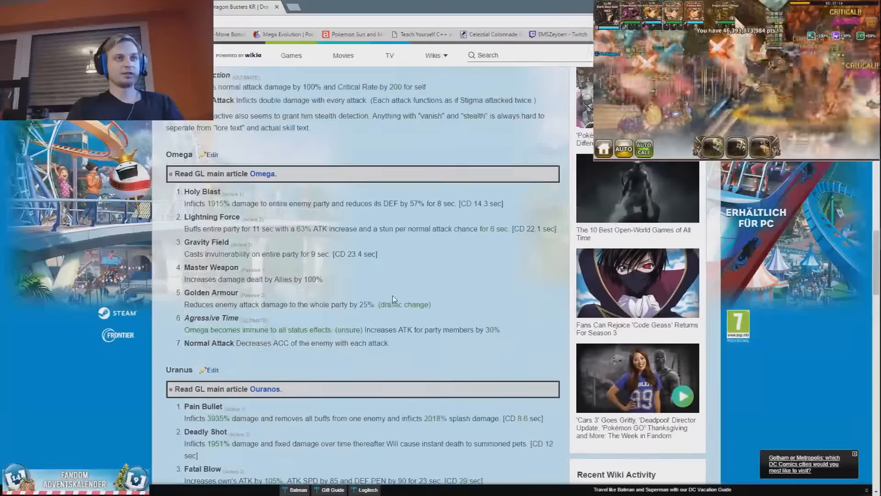
scroll("up", 3)
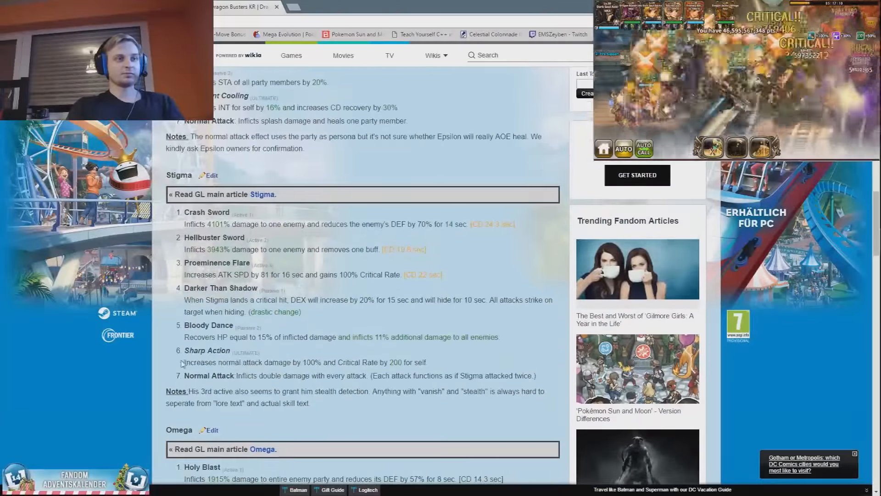
left_click_drag(184, 362, 426, 361)
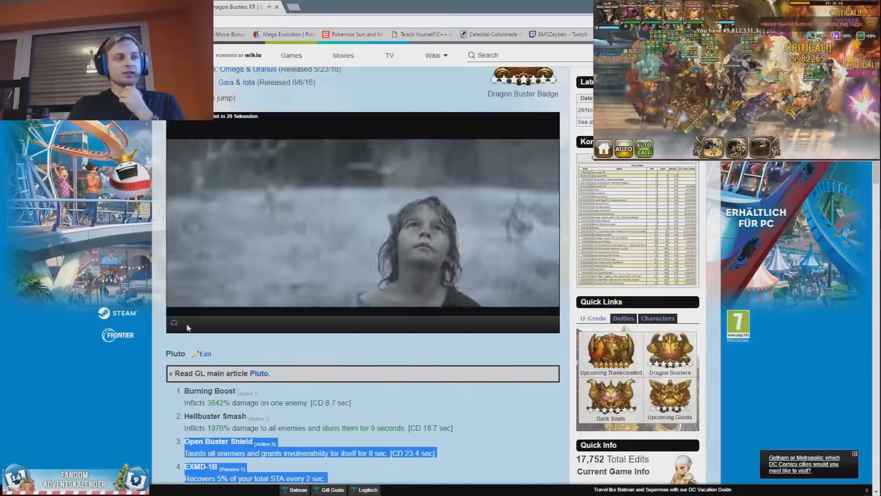
Step: Highlight Pluto's Aegis Shield ultimate description within his skill list, then clear it
scroll("down", 3)
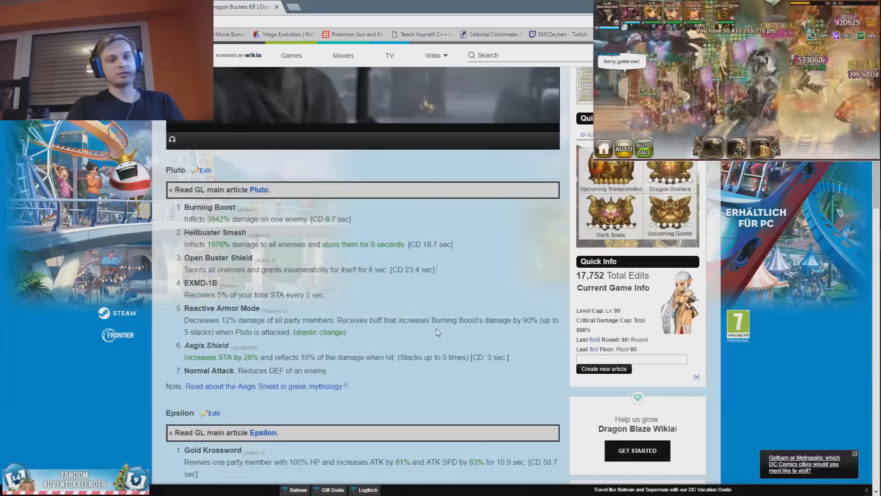
left_click_drag(199, 320, 334, 319)
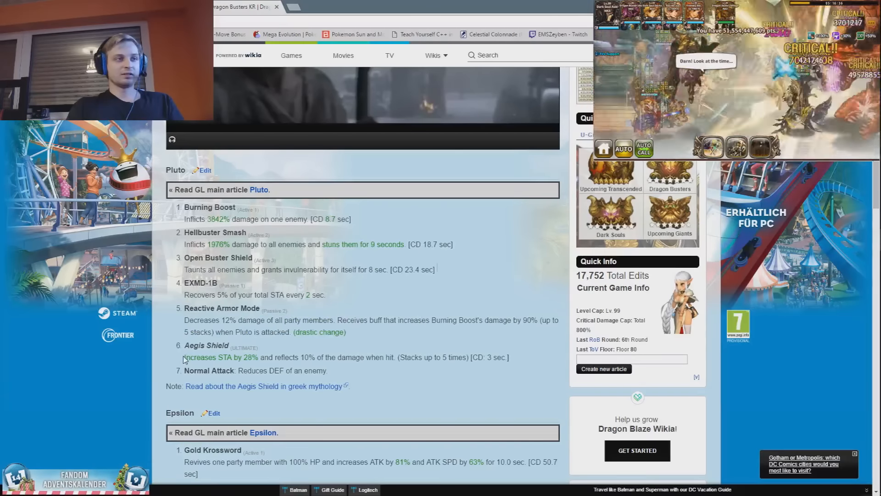
left_click_drag(185, 357, 509, 370)
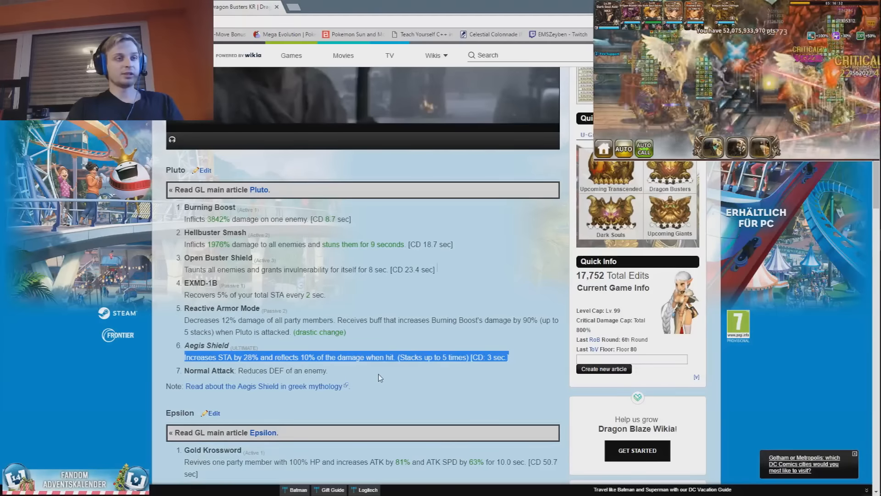
left_click_drag(506, 357, 379, 357)
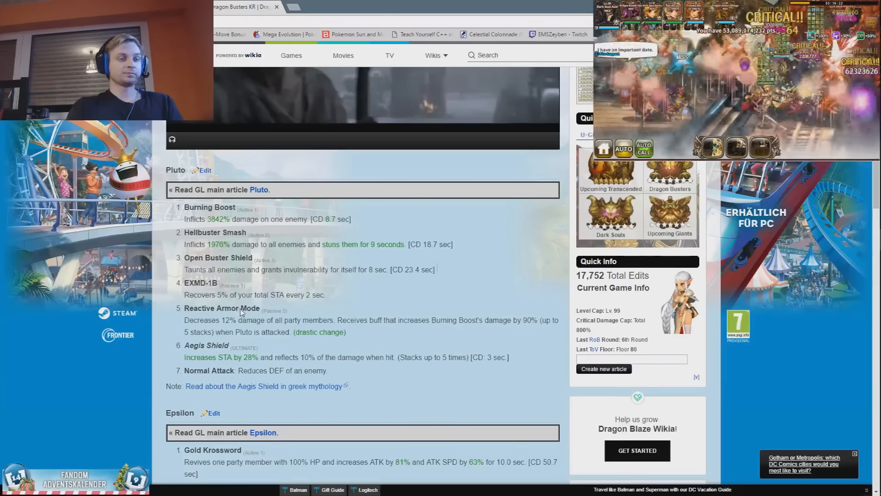
Step: Scroll past Pluto's and Epsilon's skill lists and notes down toward Askr and Morgana
scroll("down", 3)
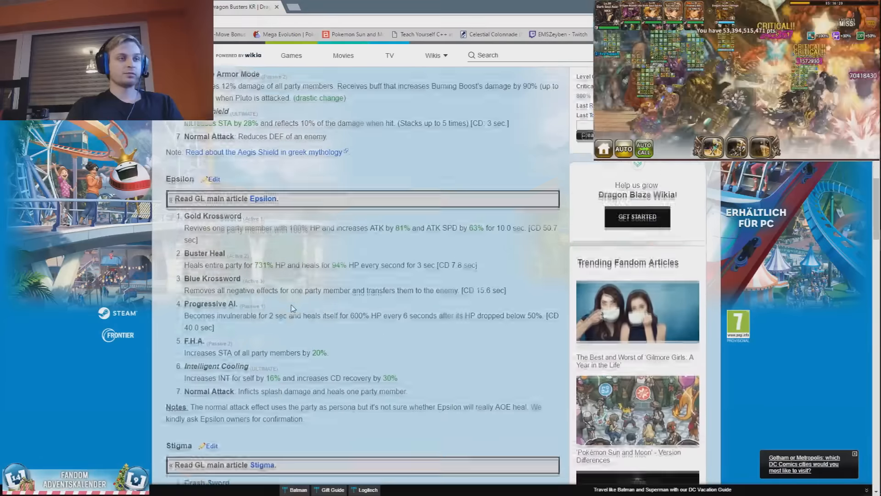
scroll("down", 3)
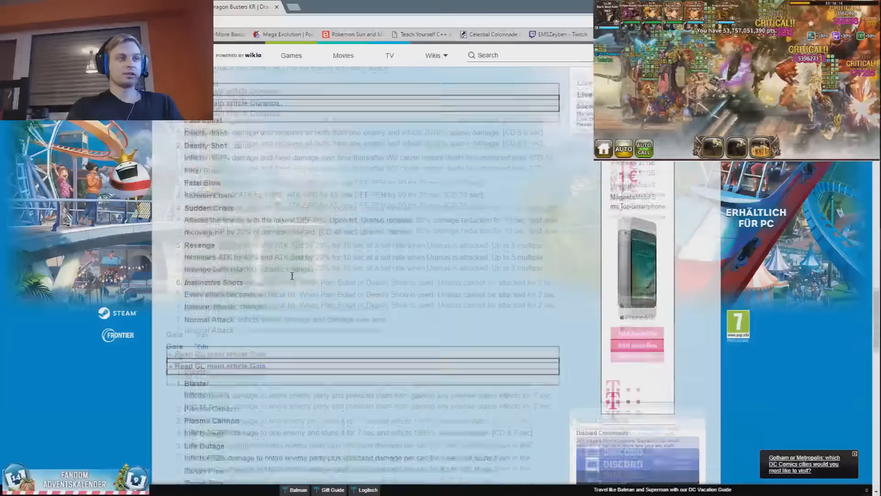
scroll("down", 3)
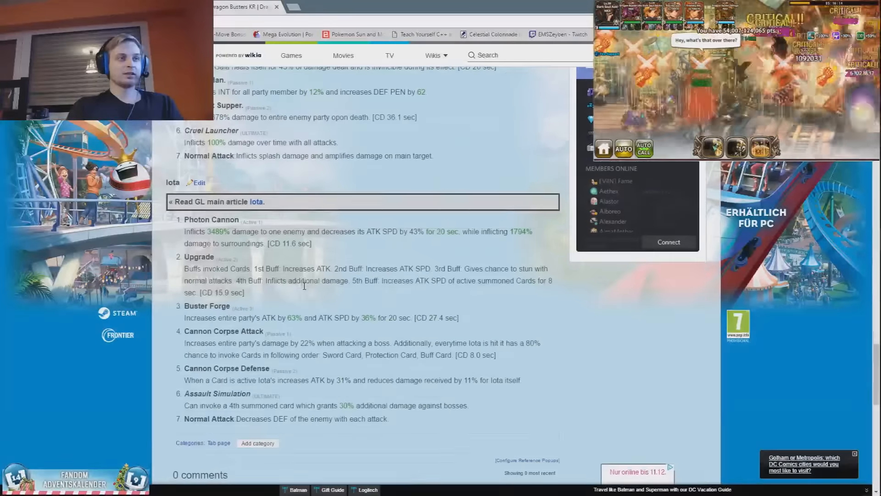
scroll("down", 3)
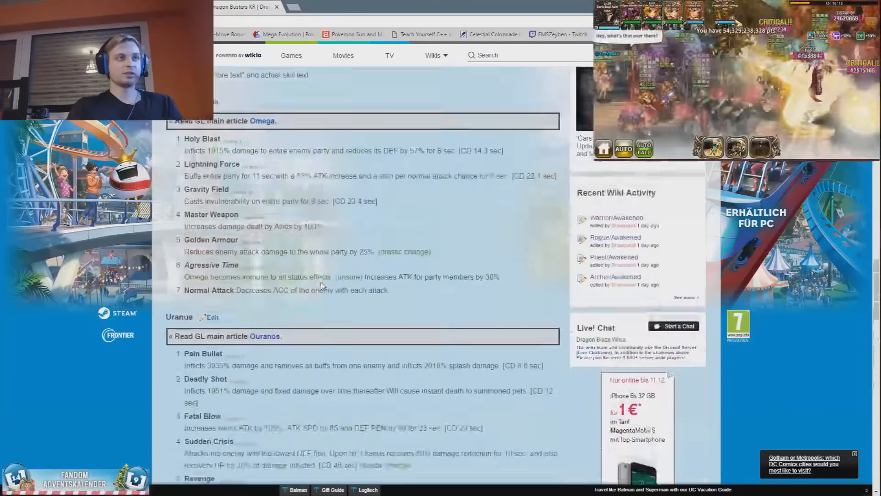
scroll("down", 3)
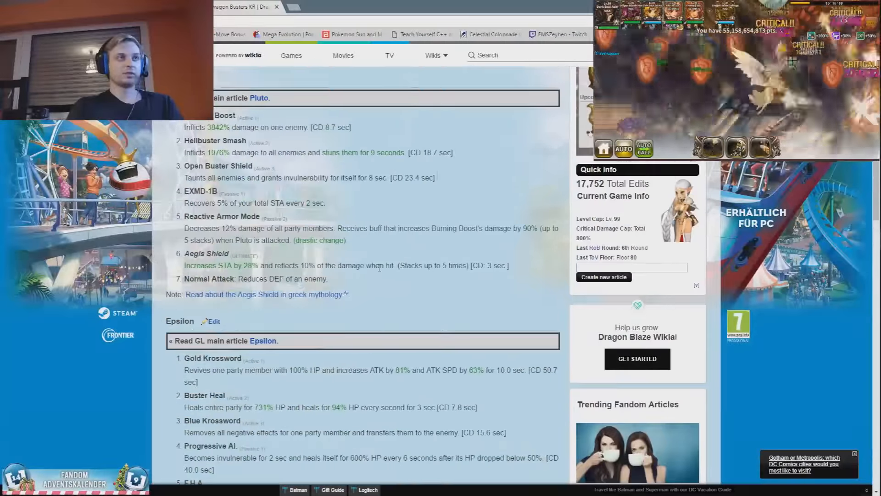
scroll("down", 3)
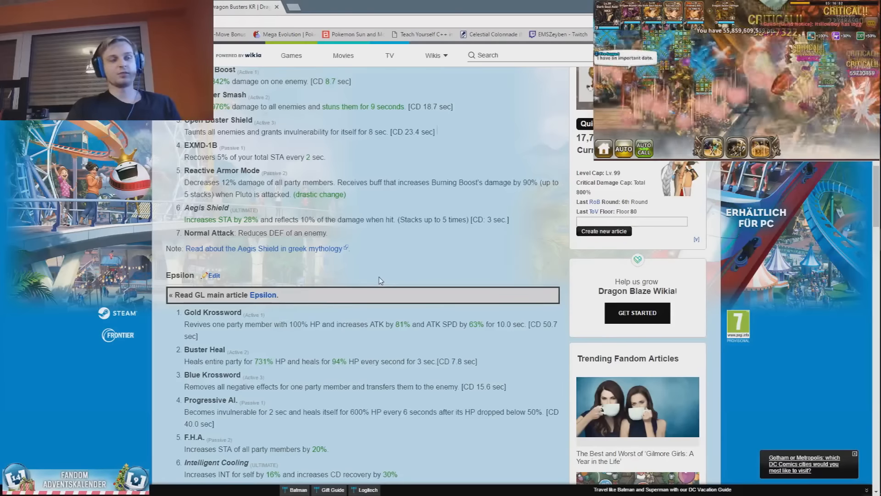
scroll("down", 3)
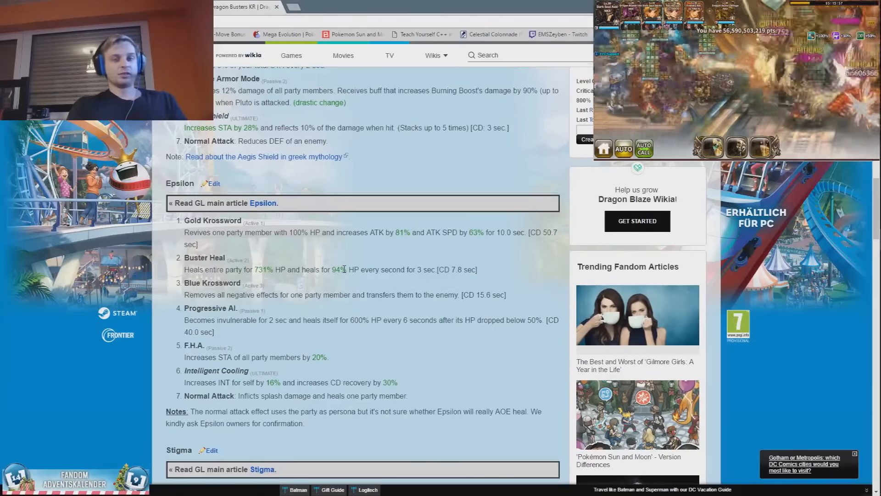
scroll("down", 3)
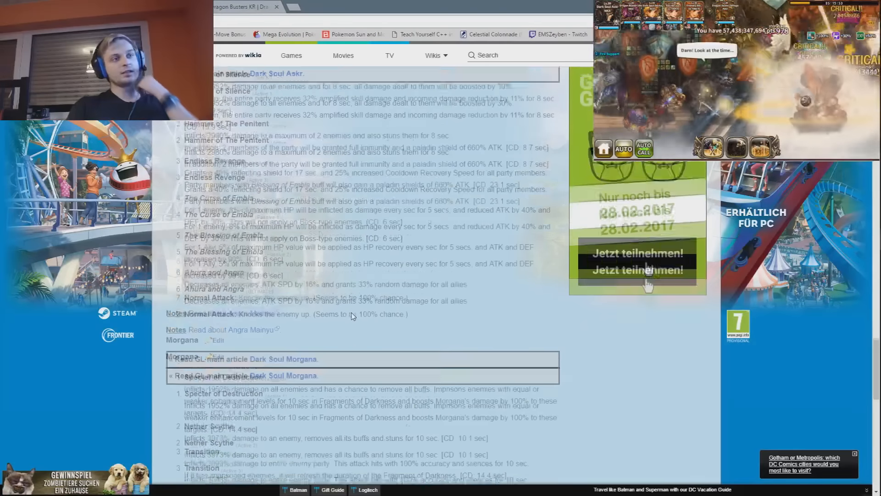
Step: Scroll the Dark Souls page from Morgana and Askr through Thanatos, Shiva and Ragnarok to Tyr
scroll("down", 3)
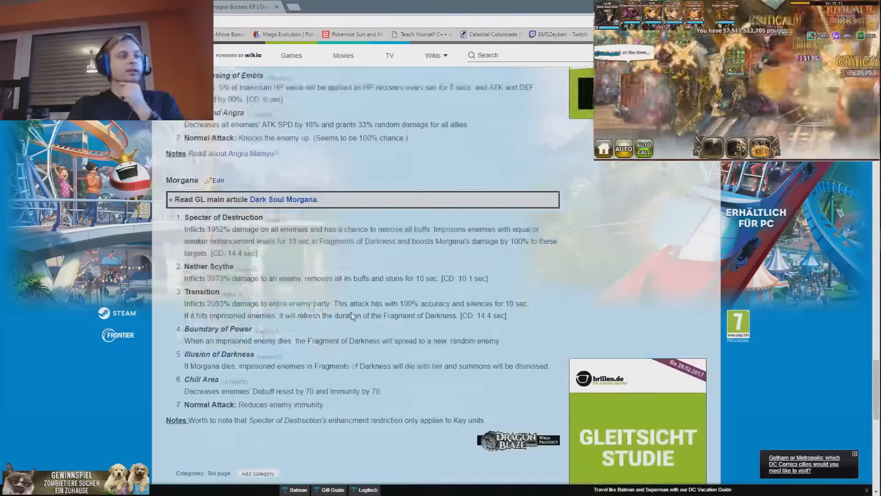
scroll("down", 3)
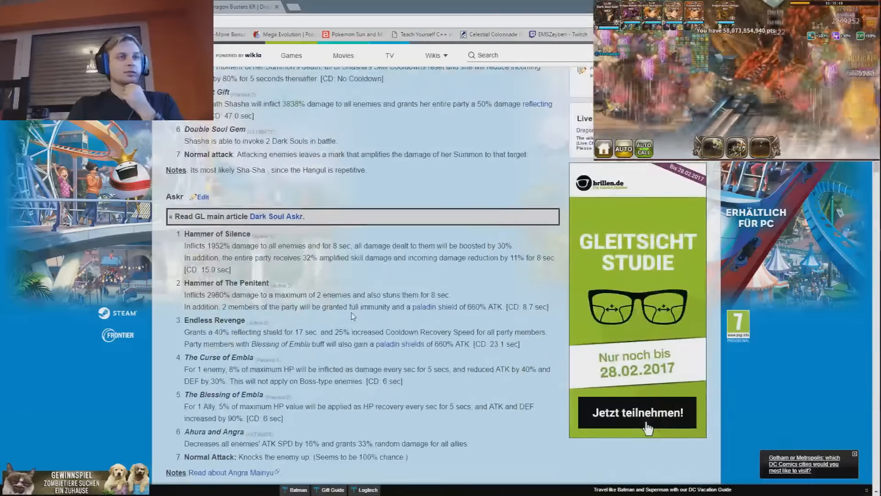
scroll("down", 3)
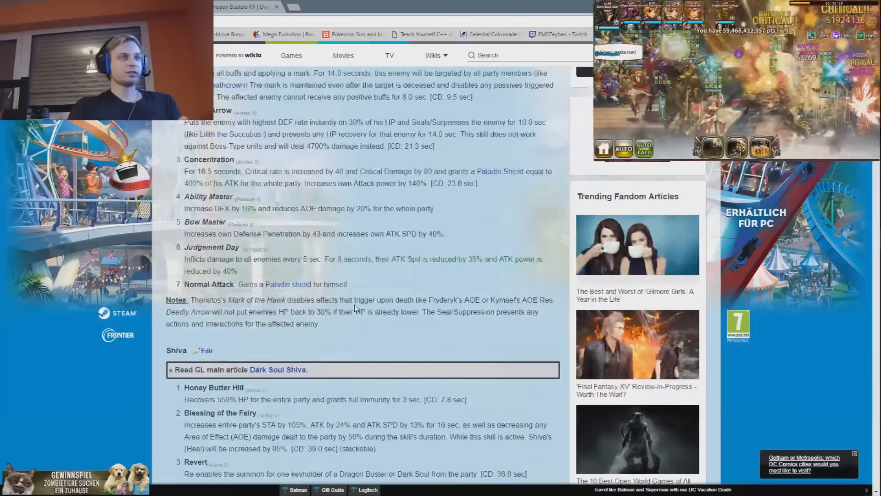
scroll("down", 3)
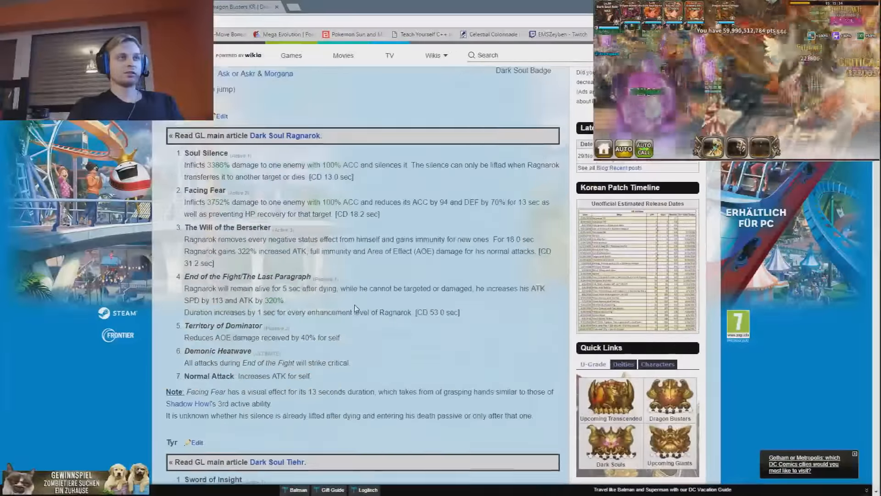
scroll("down", 3)
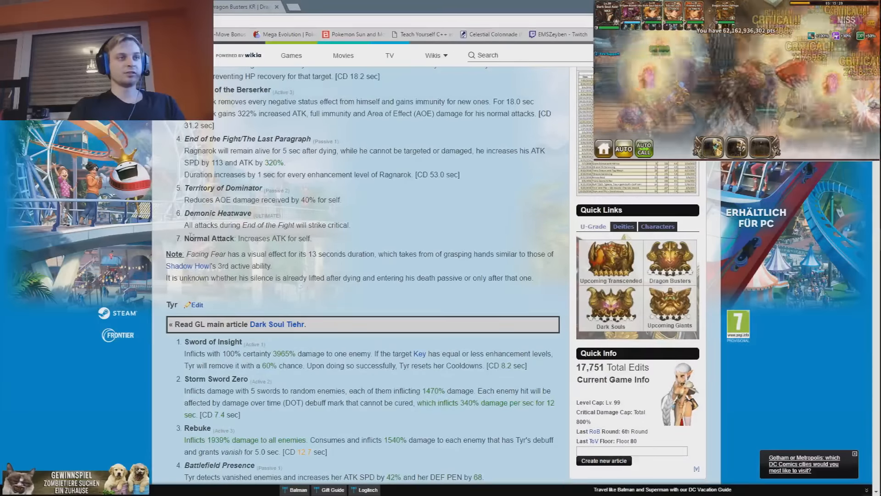
Step: Read Tyr's full skill list and notes, highlighting one of his skill lines
scroll("down", 3)
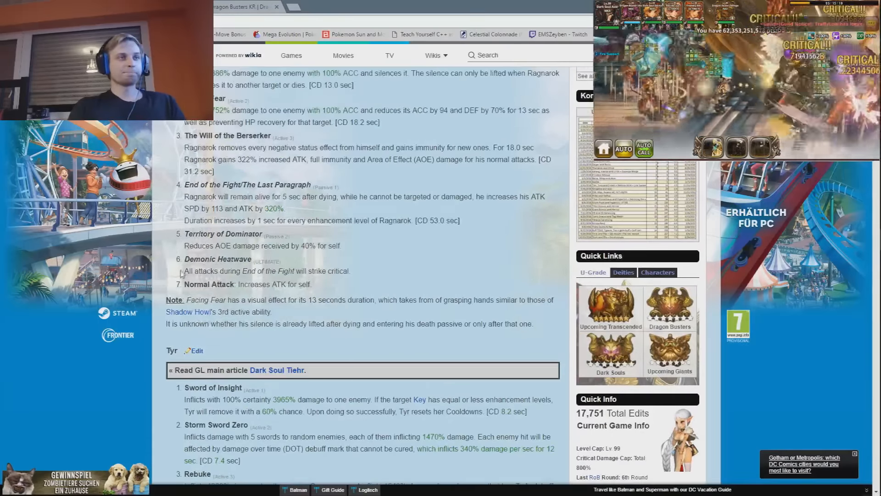
left_click_drag(185, 270, 349, 270)
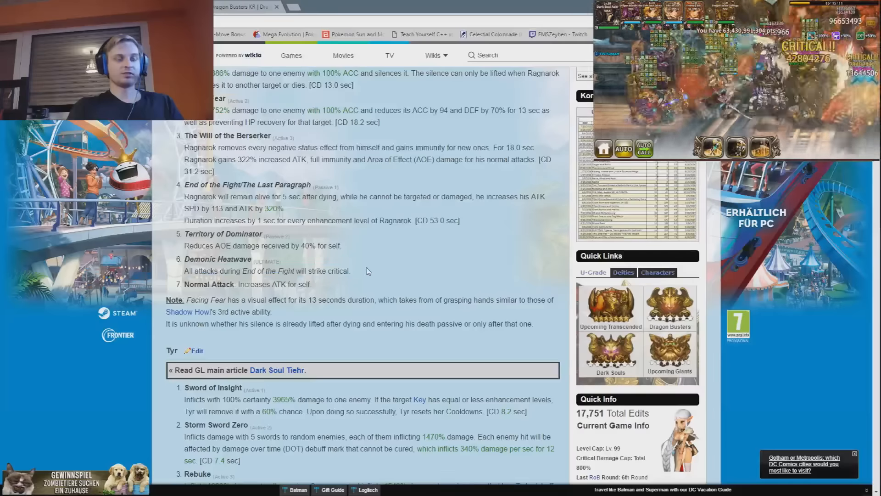
scroll("down", 3)
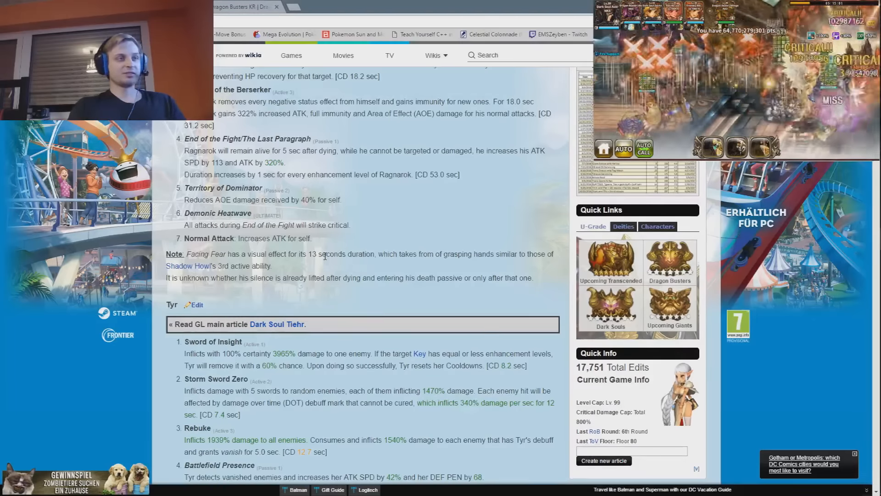
scroll("down", 3)
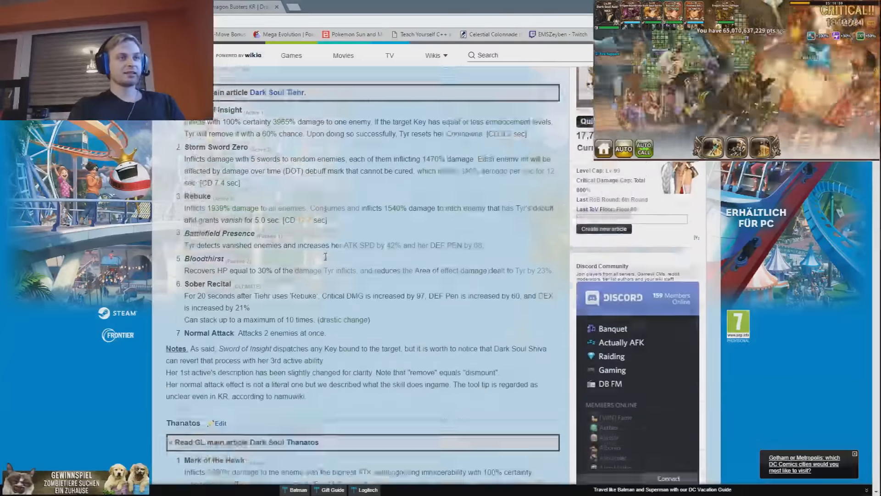
Step: Read Thanatos's skills through Judgement Day, highlighting a skill description, down to Shiva
scroll("down", 3)
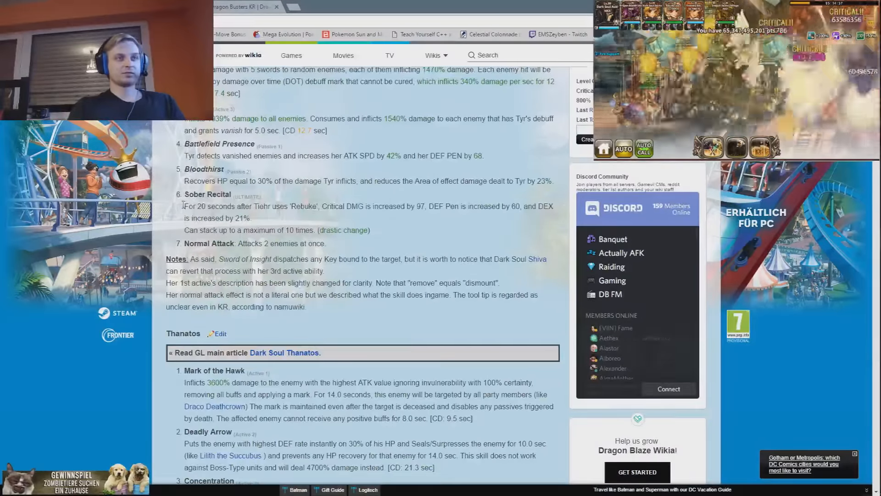
left_click_drag(184, 207, 369, 230)
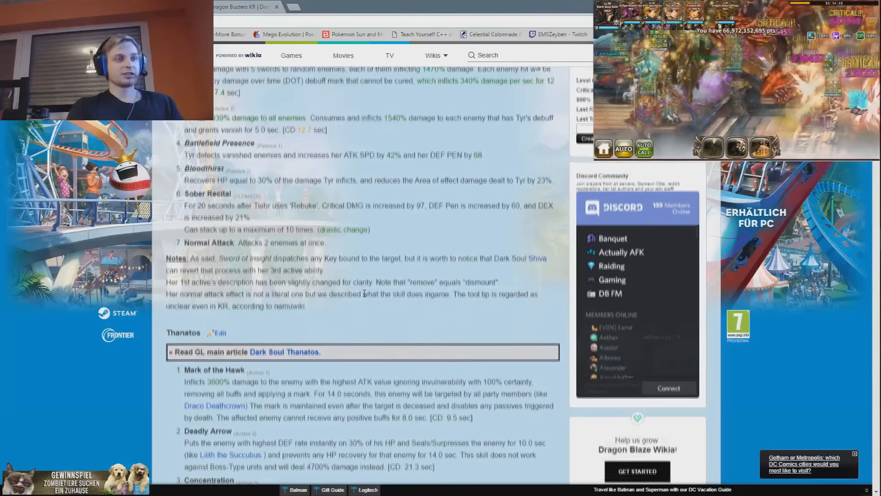
scroll("down", 3)
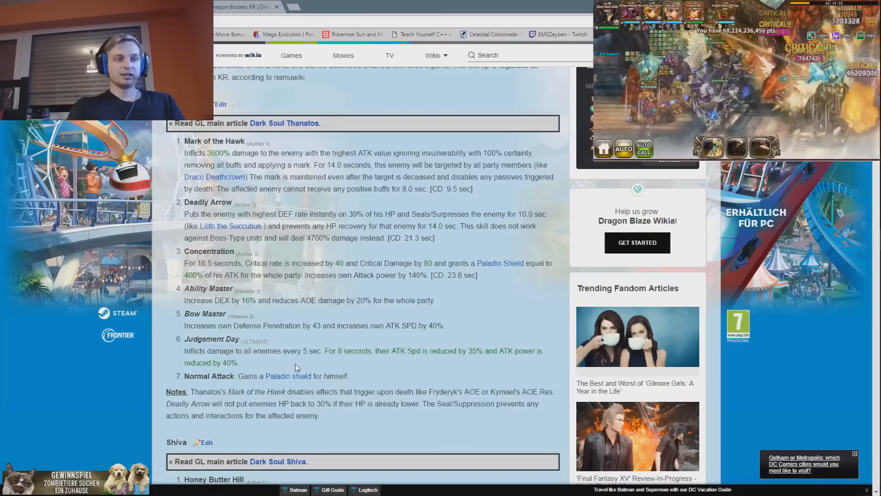
mouse_move(432, 369)
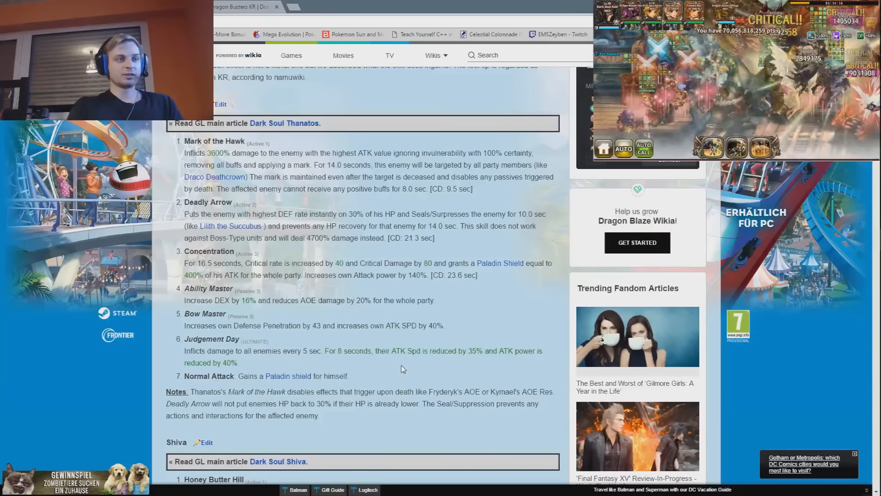
Step: Read Shiva's skills and notes, then return to the Chapter 4 Preview tab's World Bosses image
scroll("down", 3)
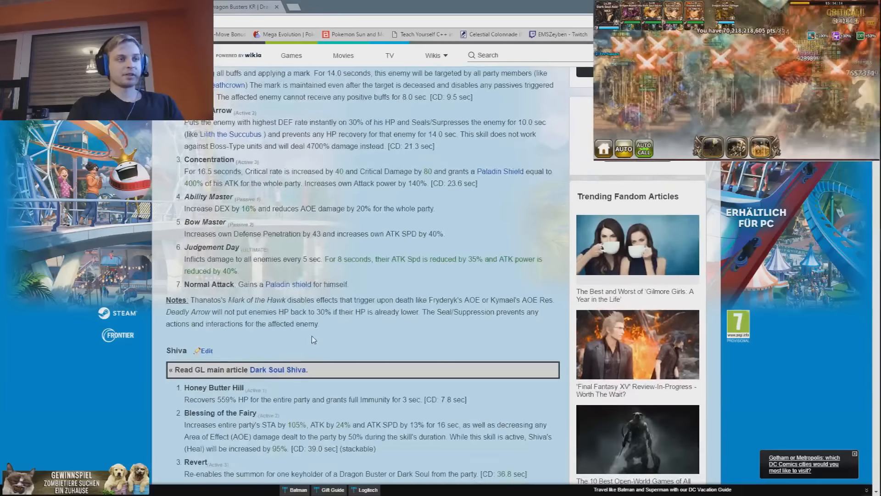
scroll("down", 3)
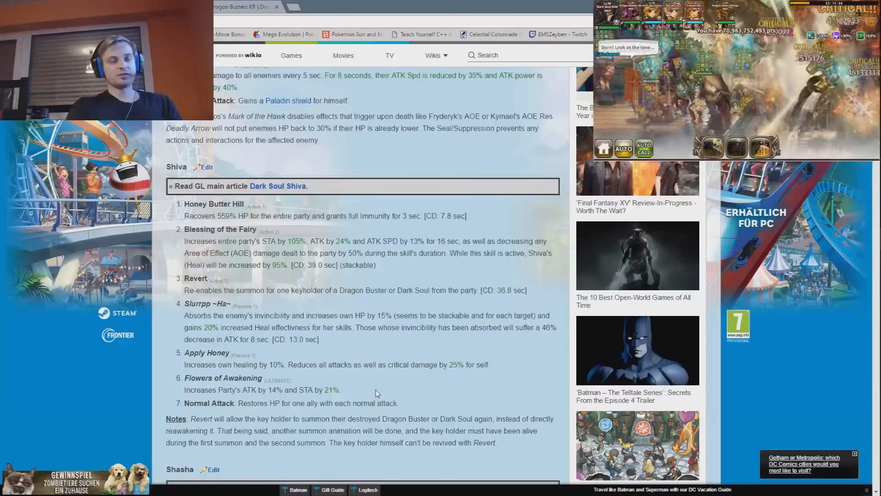
scroll("down", 3)
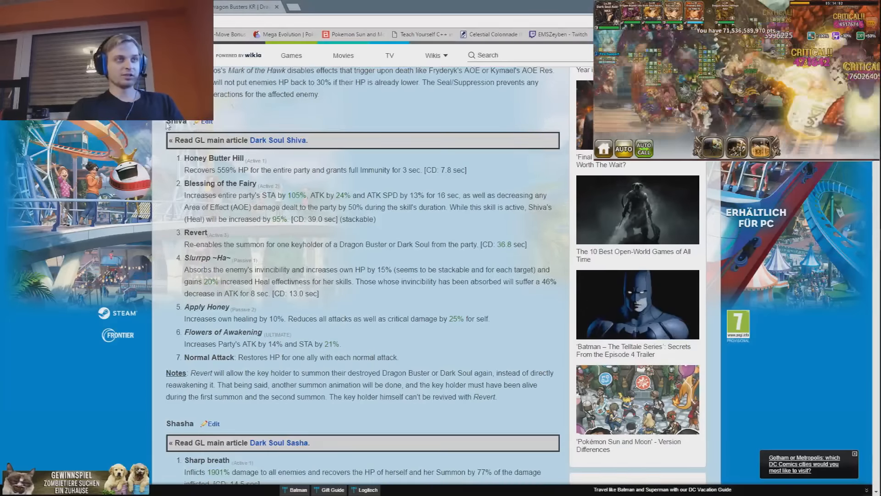
left_click_drag(214, 70, 323, 94)
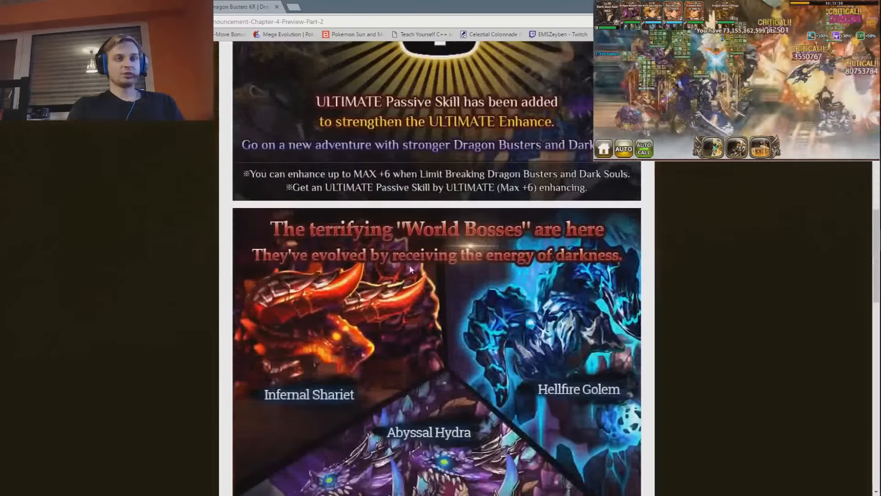
scroll("down", 3)
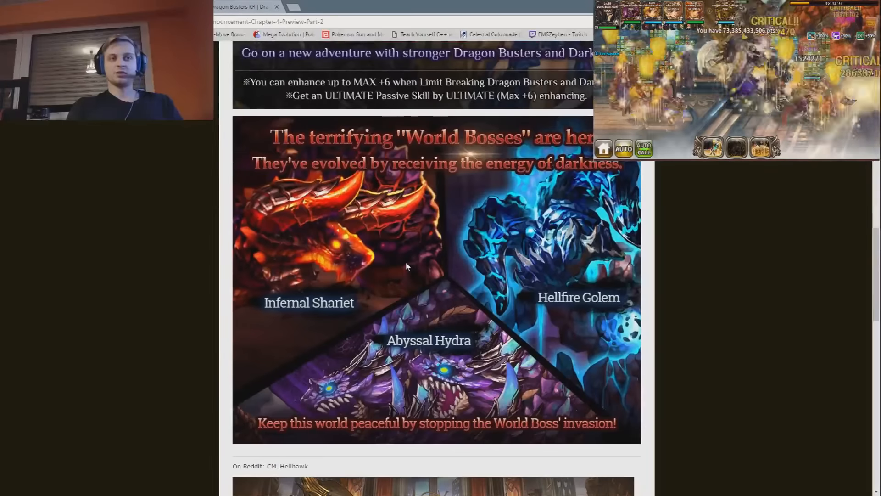